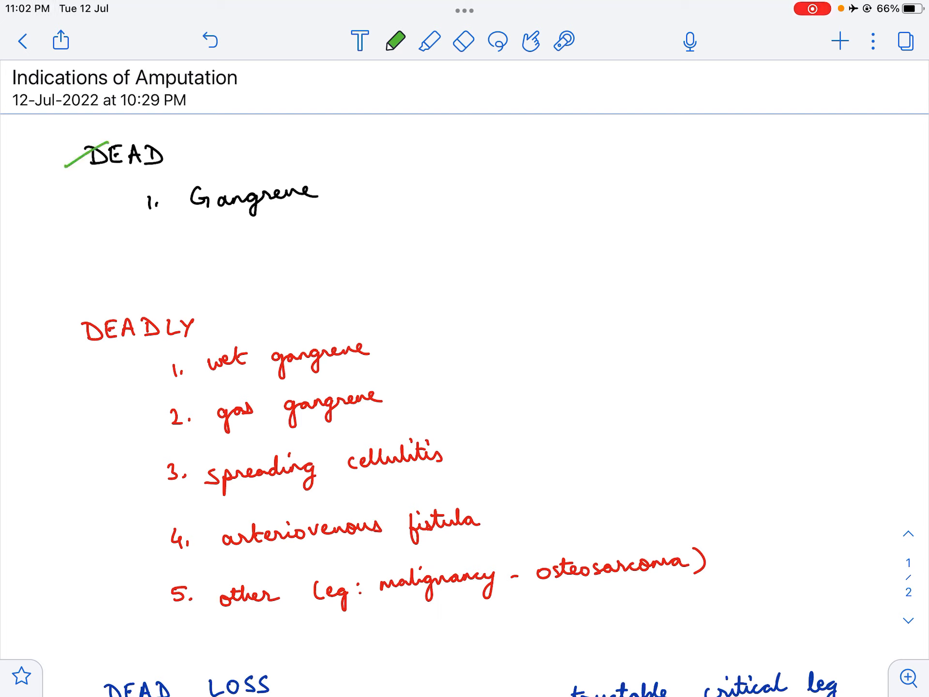
- Scroll down to the DEAD section and underline 'Gangrene' with the green pen
{"action": "scroll", "scroll_direction": "down", "scroll_amount": 3}
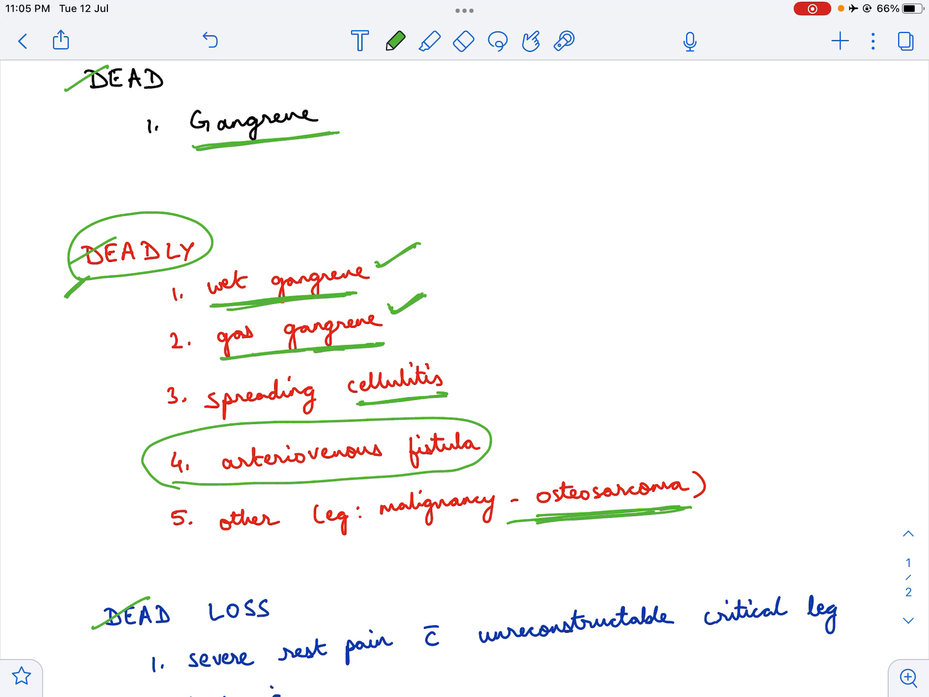
- Scroll to DEAD LOSS and underline its heading, severe rest pain, critical leg ischemia and paralysis in green
{"action": "scroll", "scroll_direction": "down", "scroll_amount": 3}
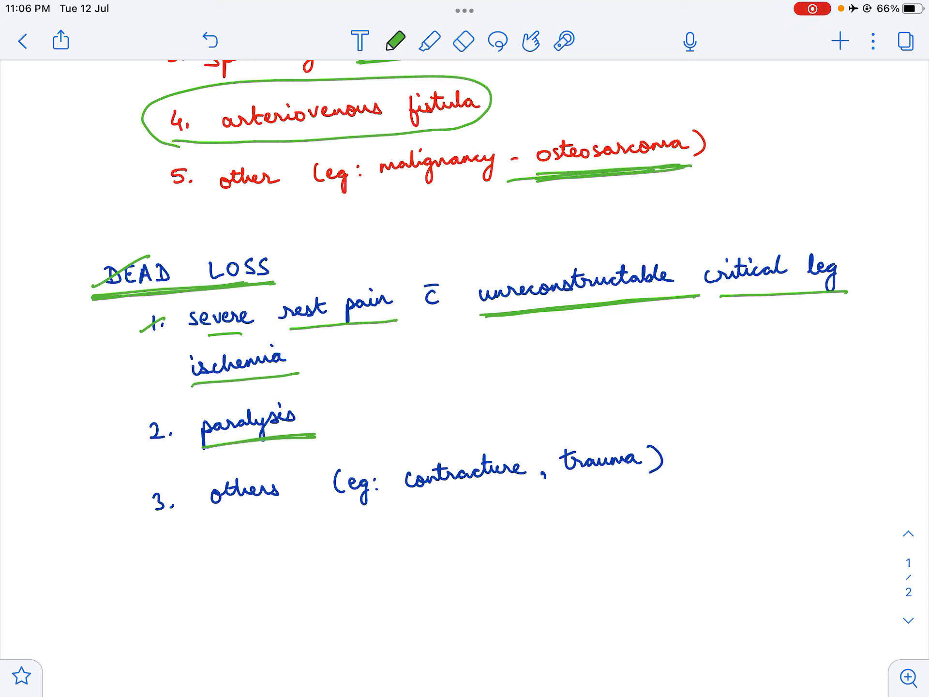
- Add a green tick after 'paralysis' and underline 'contracture' and 'trauma'
{"action": "left_click", "coordinate": [312, 414]}
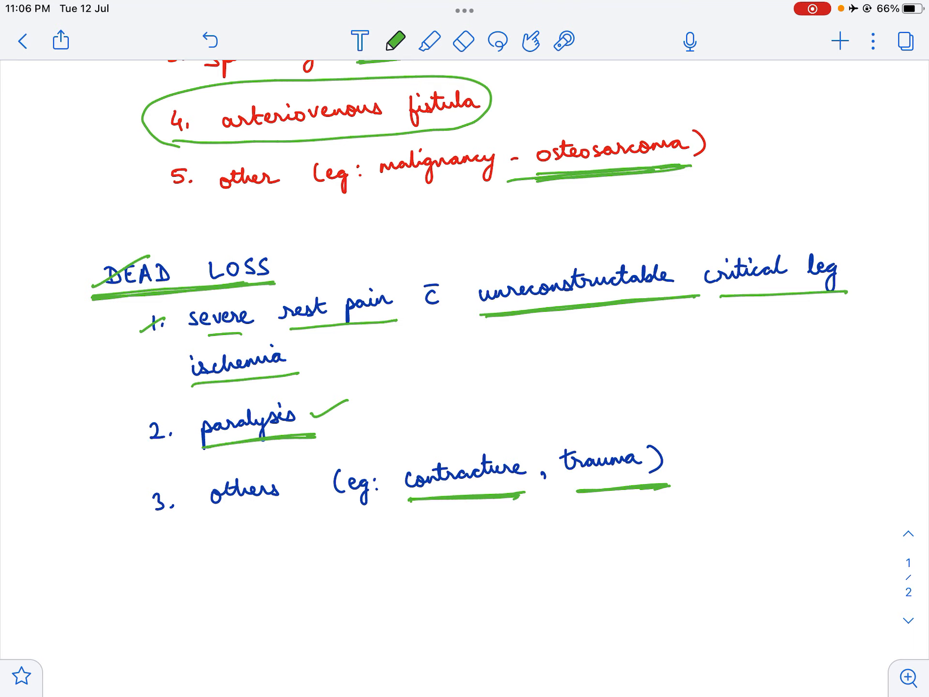
- Handwrite a black recap list 'Dead, Deadly, Dead Loss' at the top right of the first page
{"action": "scroll", "scroll_direction": "up", "scroll_amount": 3}
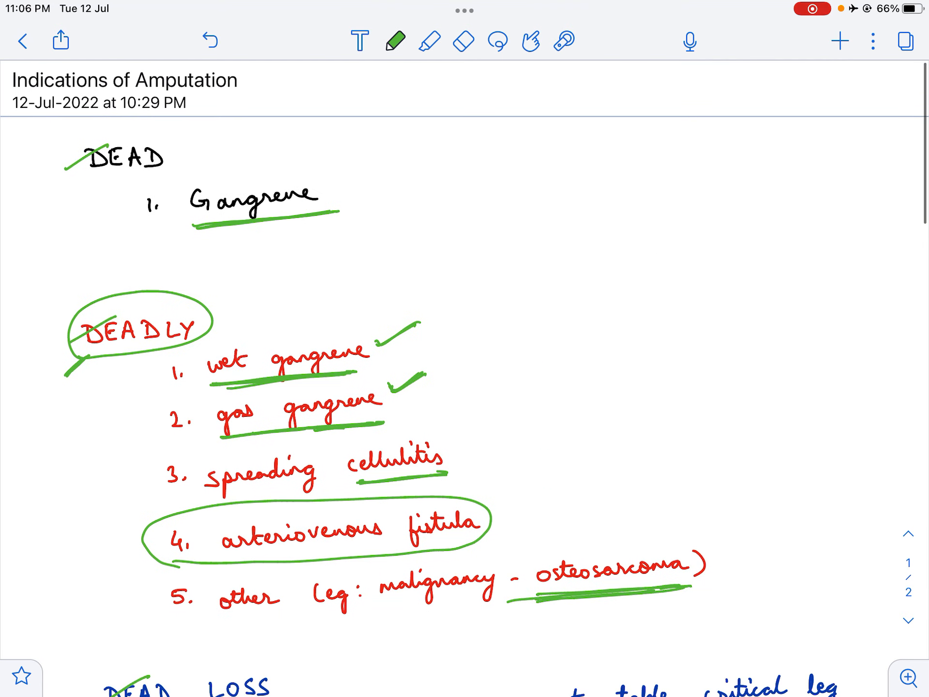
{"action": "left_click", "coordinate": [395, 41]}
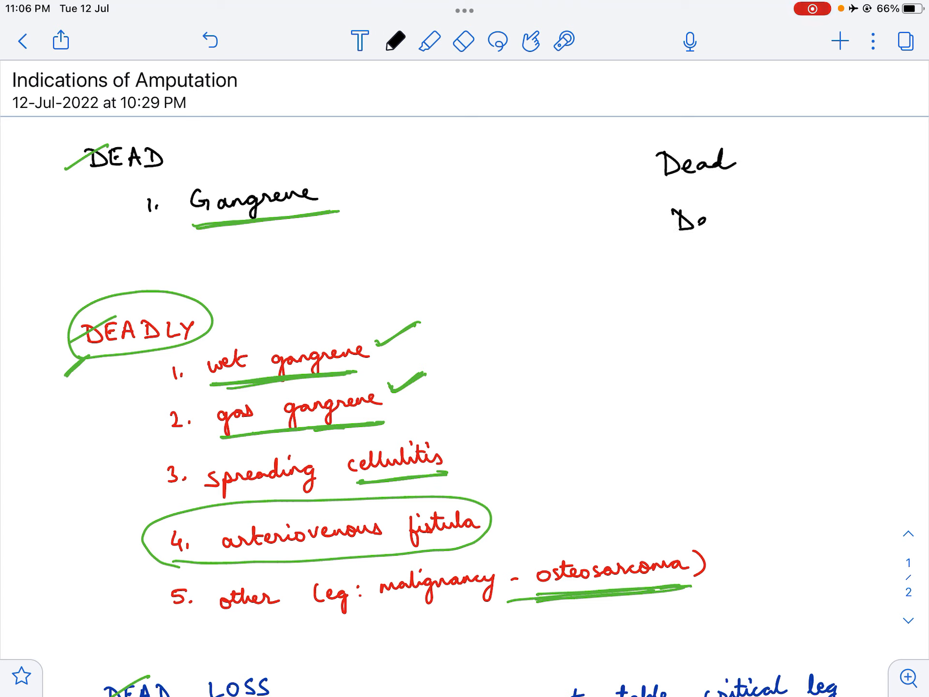
{"action": "type", "text": "eadly"}
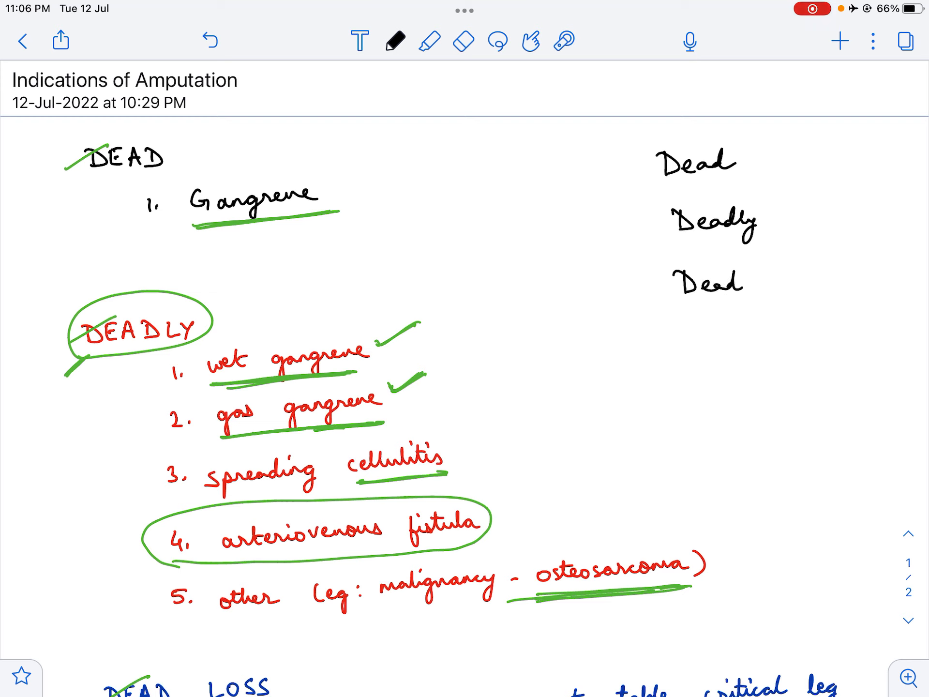
{"action": "type", "text": "Loss"}
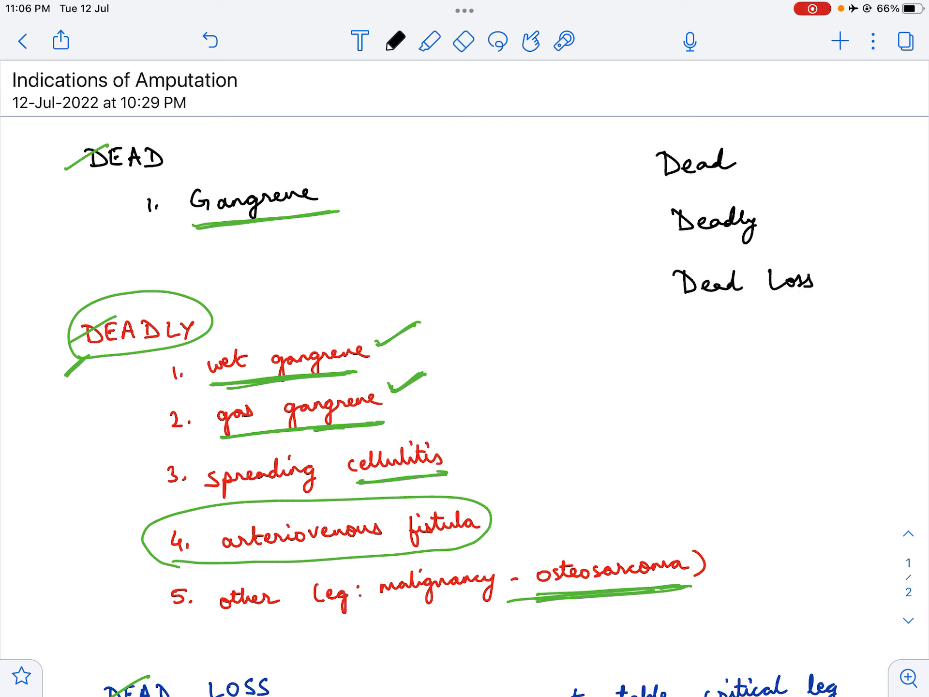